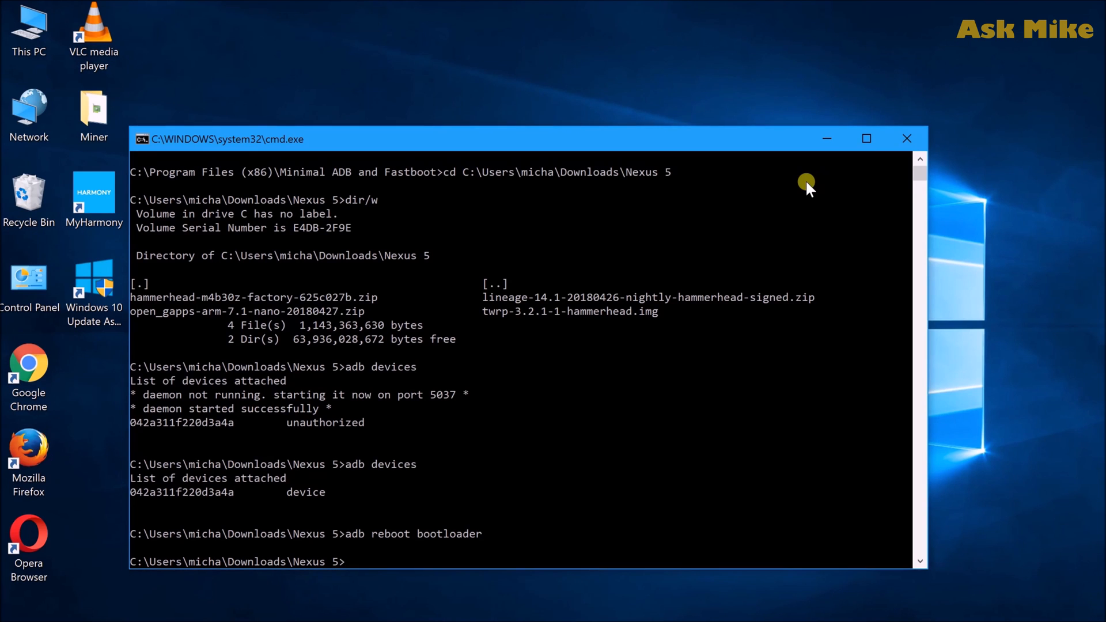
- Run 'fastboot oem unlock' to unlock the Nexus 5 bootloader
text(fastboot o)
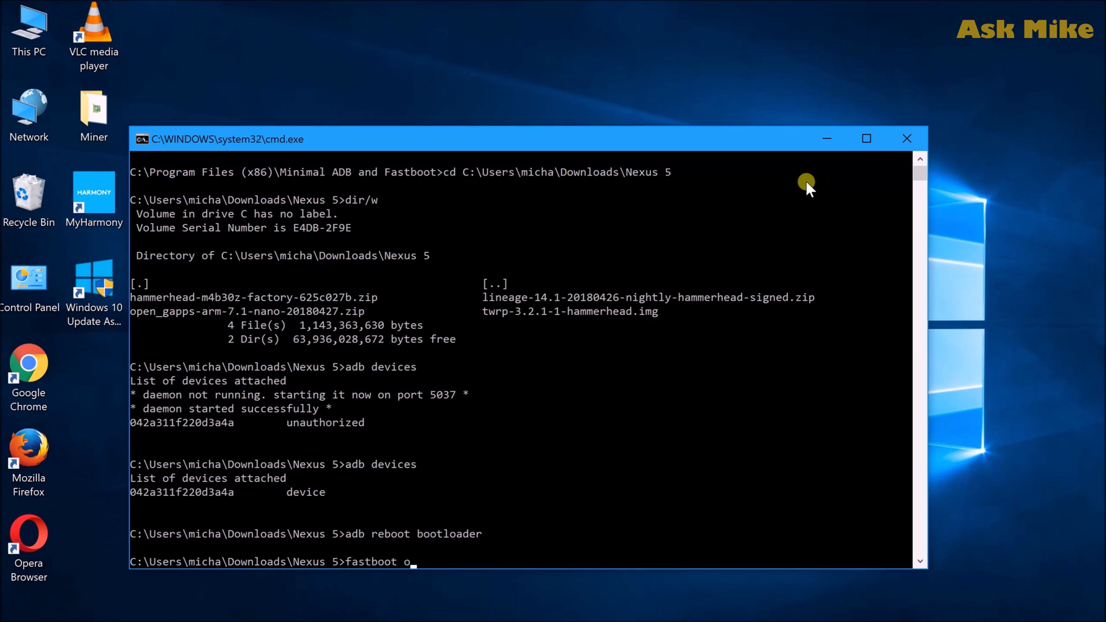
text(em unlock)
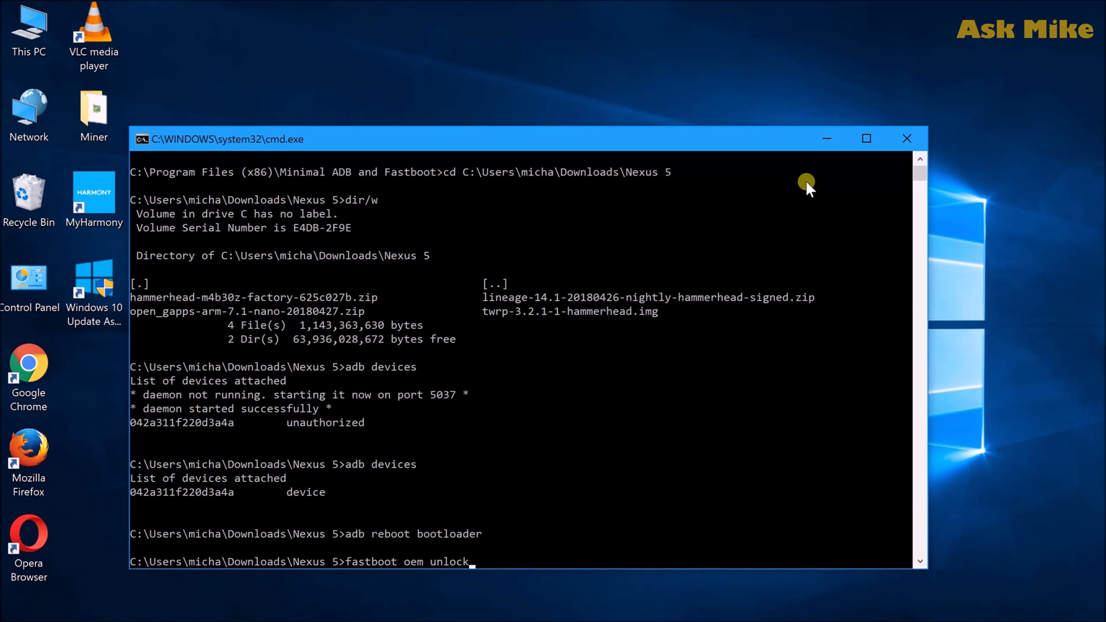
key(Return)
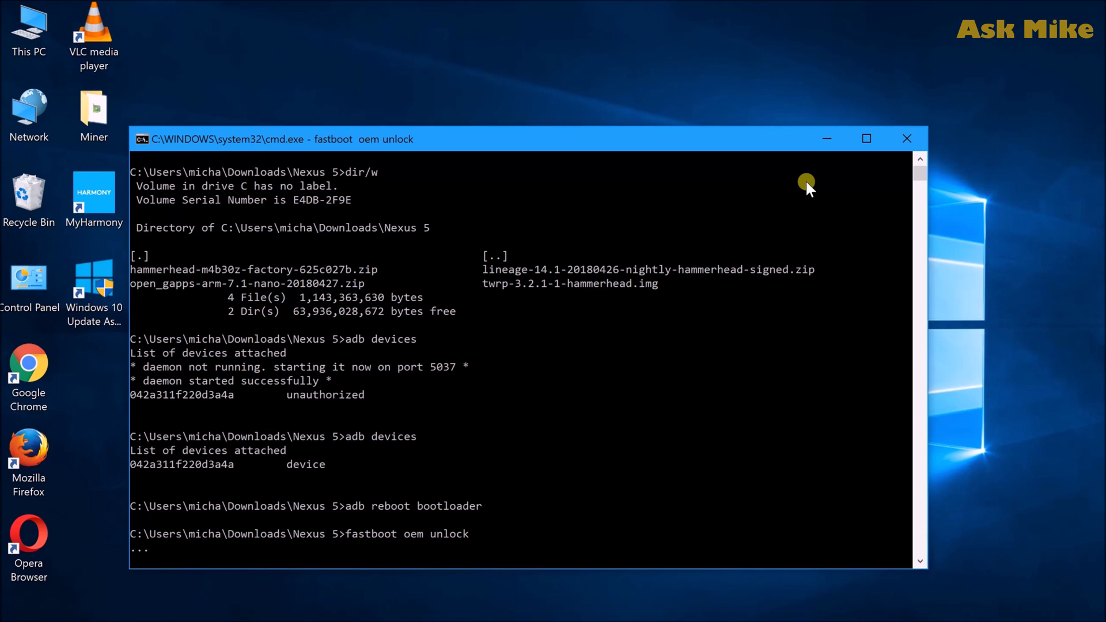
mouse_move(809, 188)
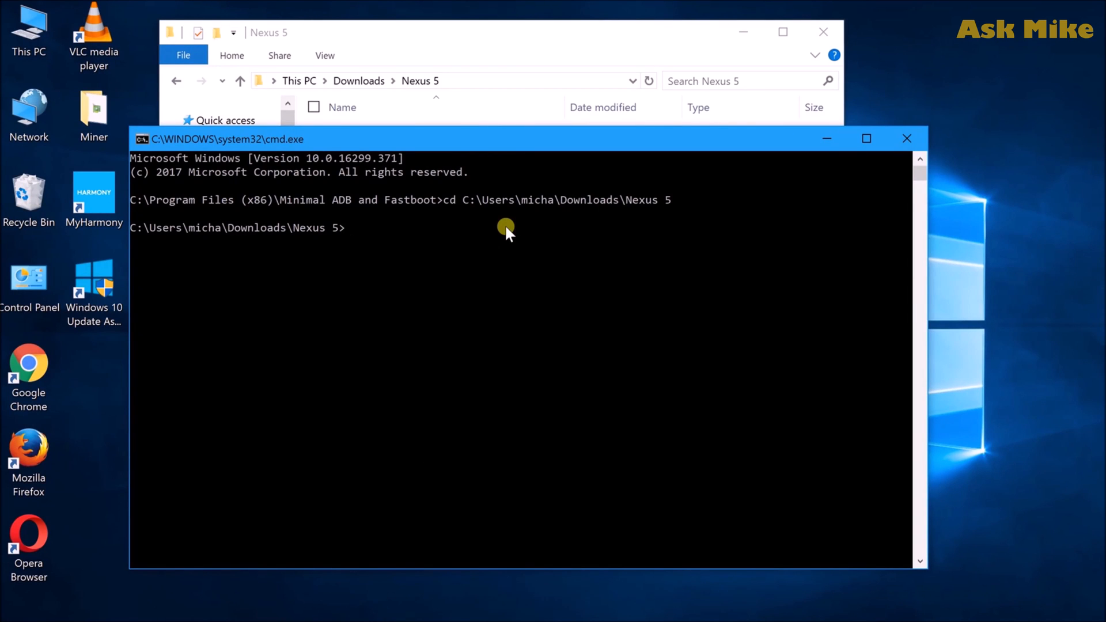
- Run 'fastboot flash recovery twrp-3.2.1-1-hammerhead.img' to flash TWRP to recovery
text(fastboot devices)
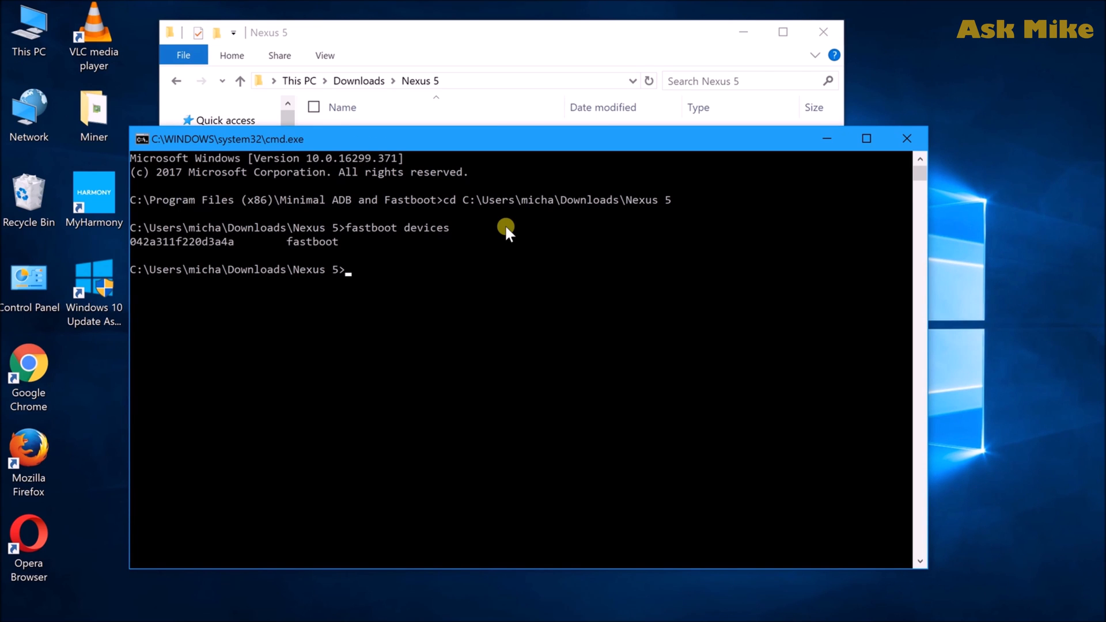
text(fastboot)
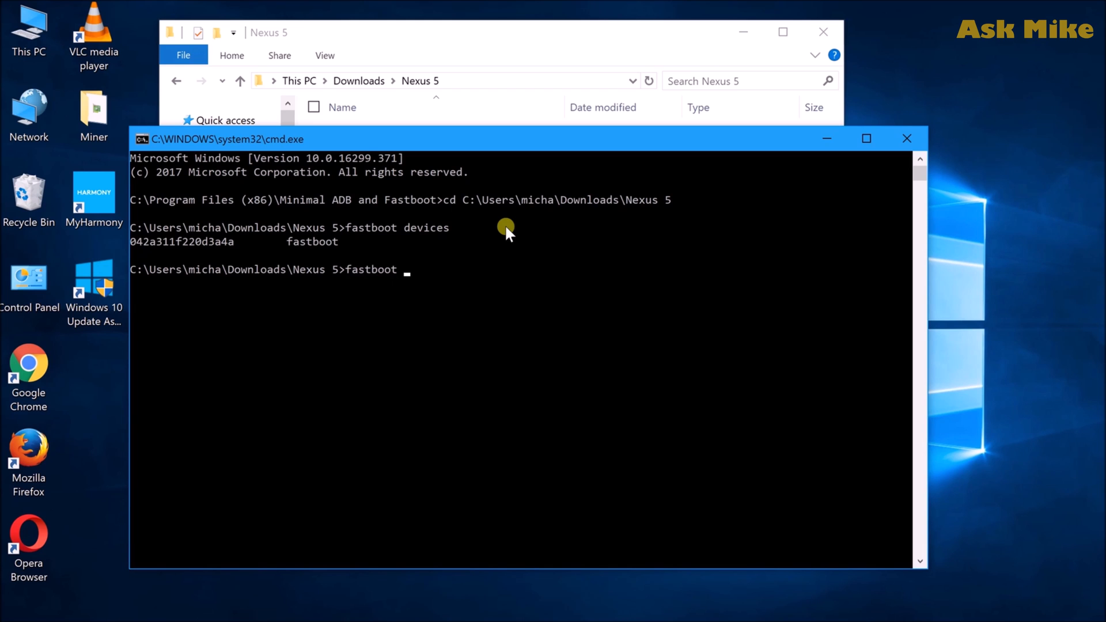
text(flash recove)
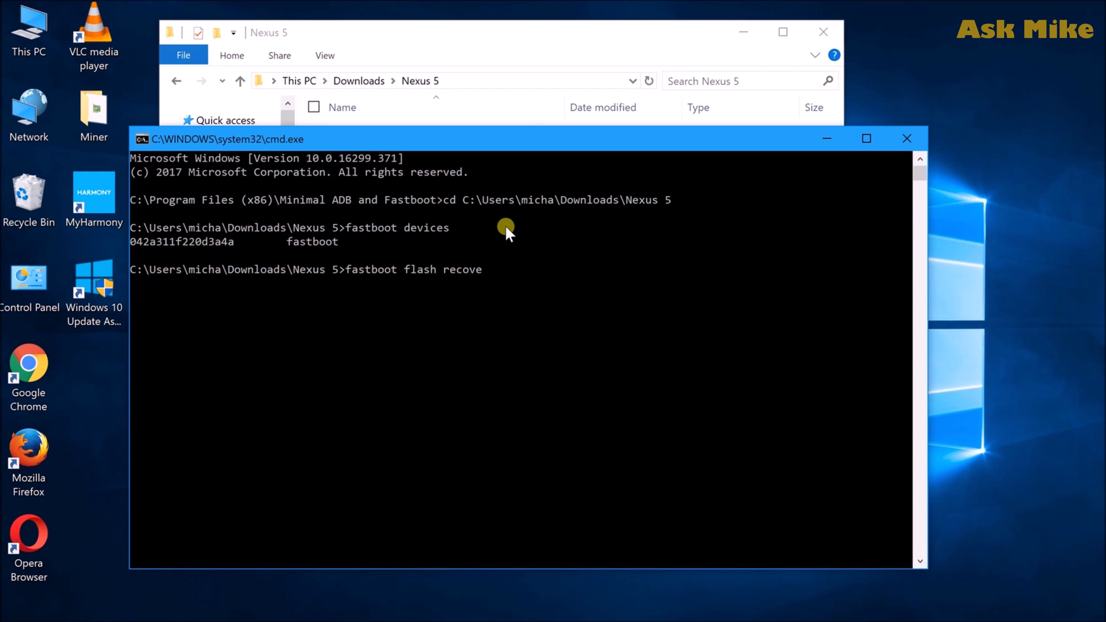
text(ry twrp-3.2.1-1-hammerhead.img)
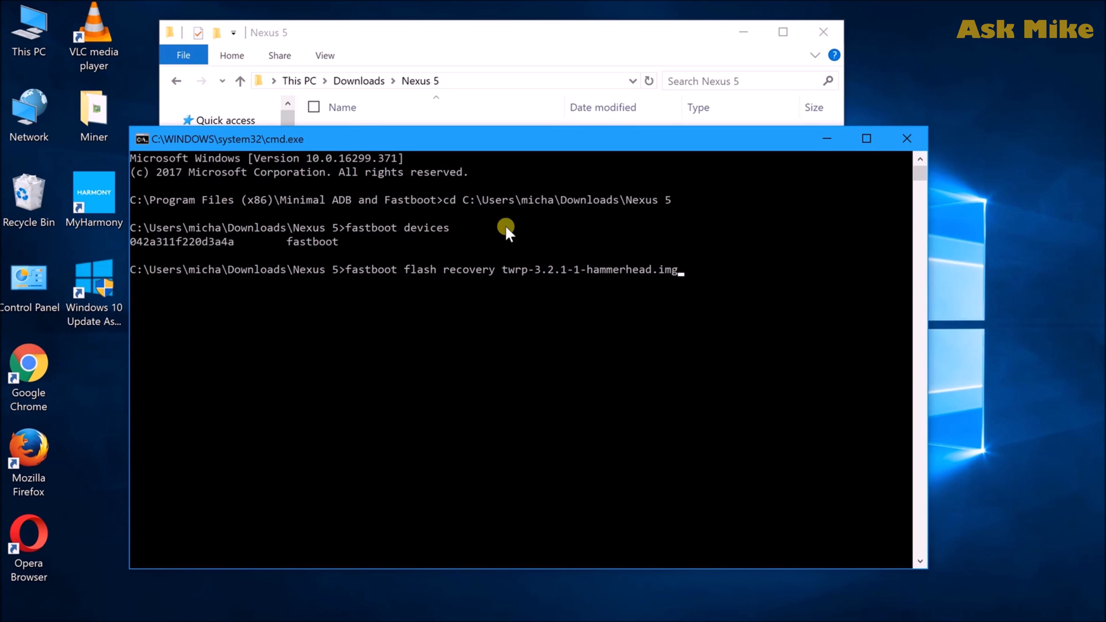
key(Enter)
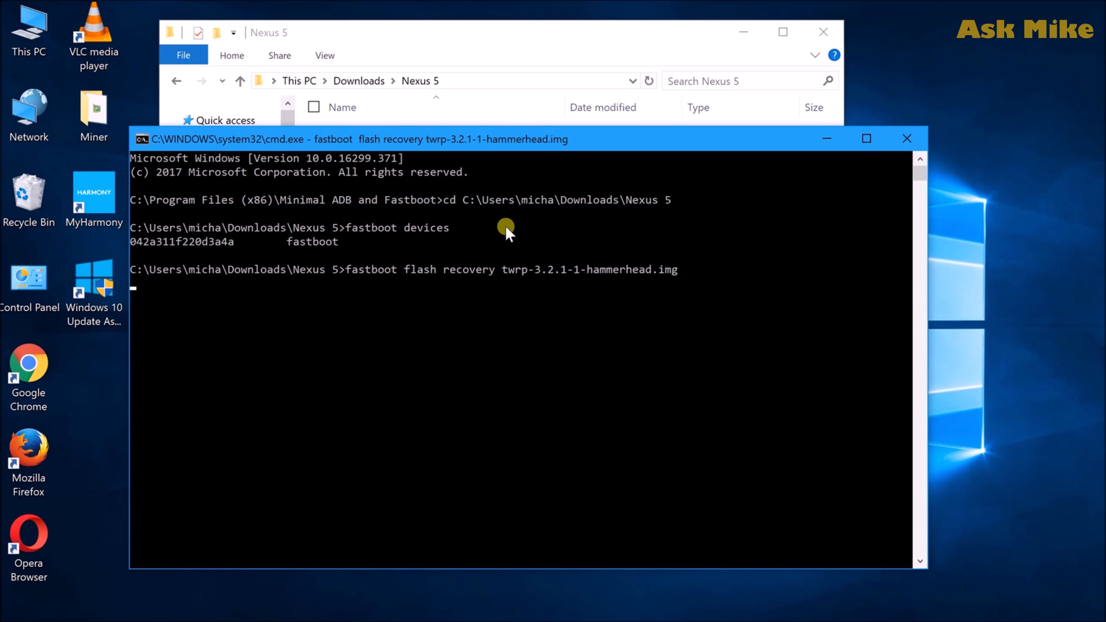